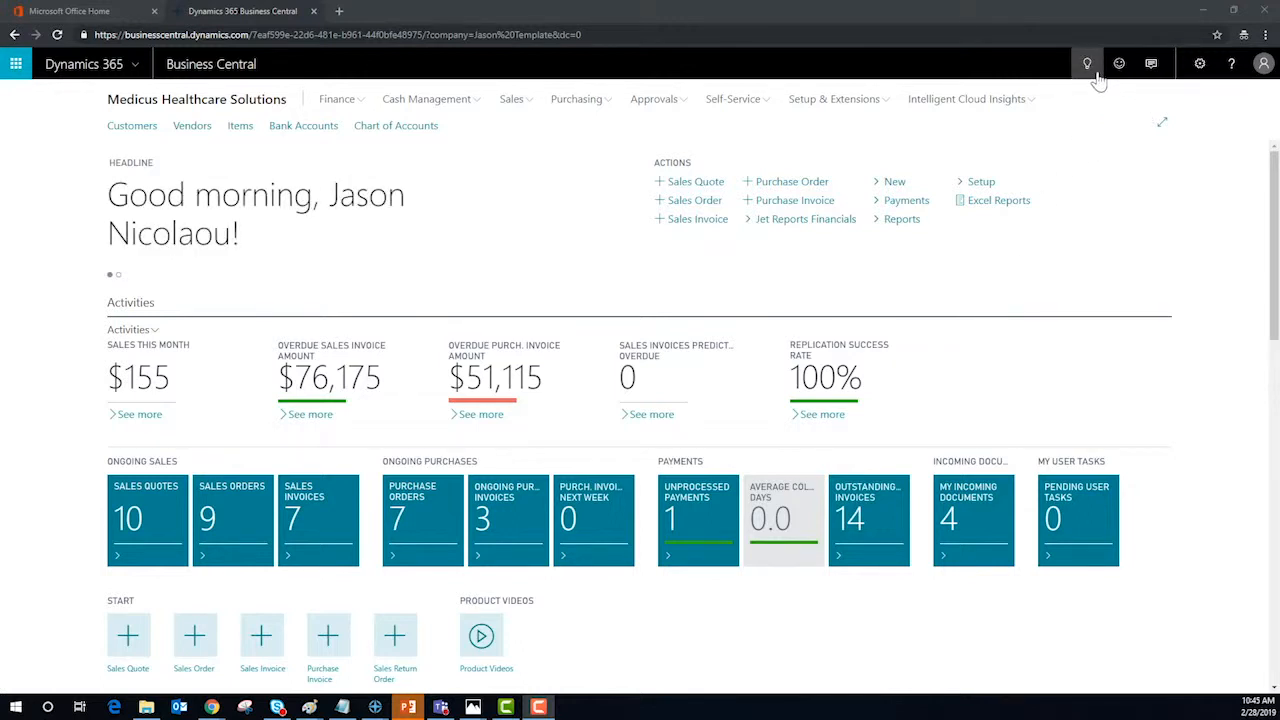
Search Tell Me for 'comm' and open the Commissions Setup page
click(1087, 63)
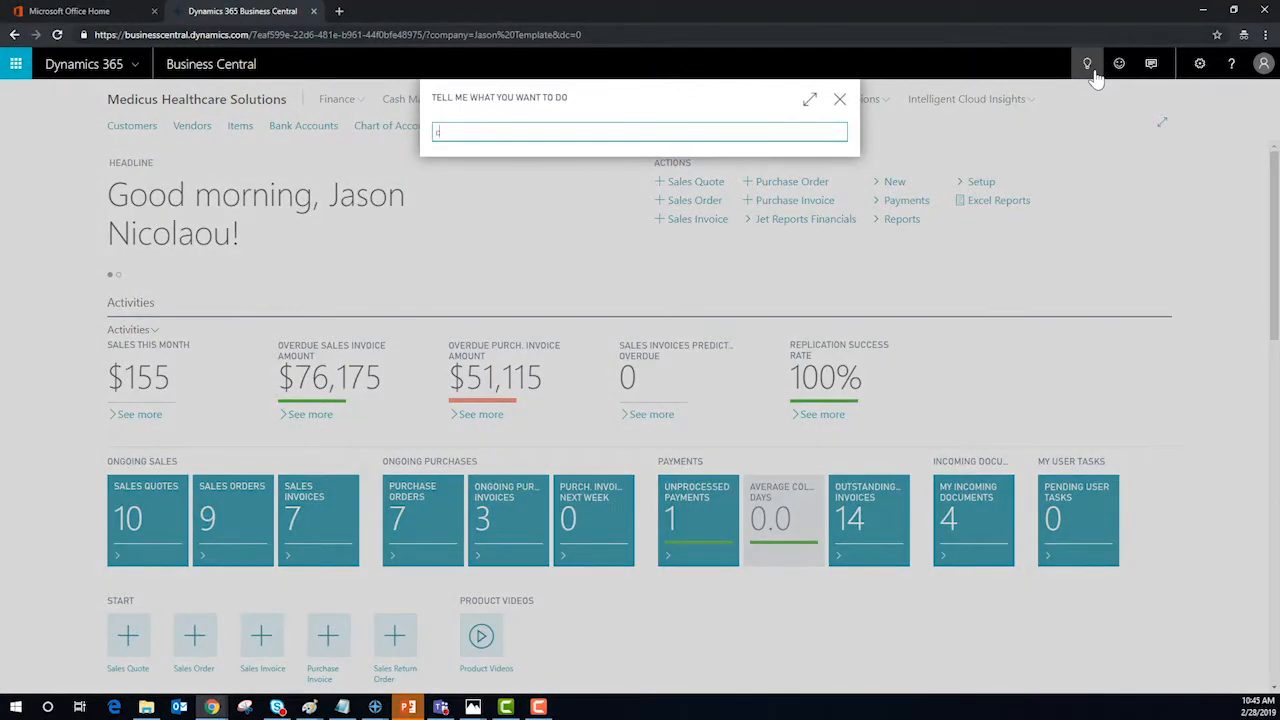
text(comm)
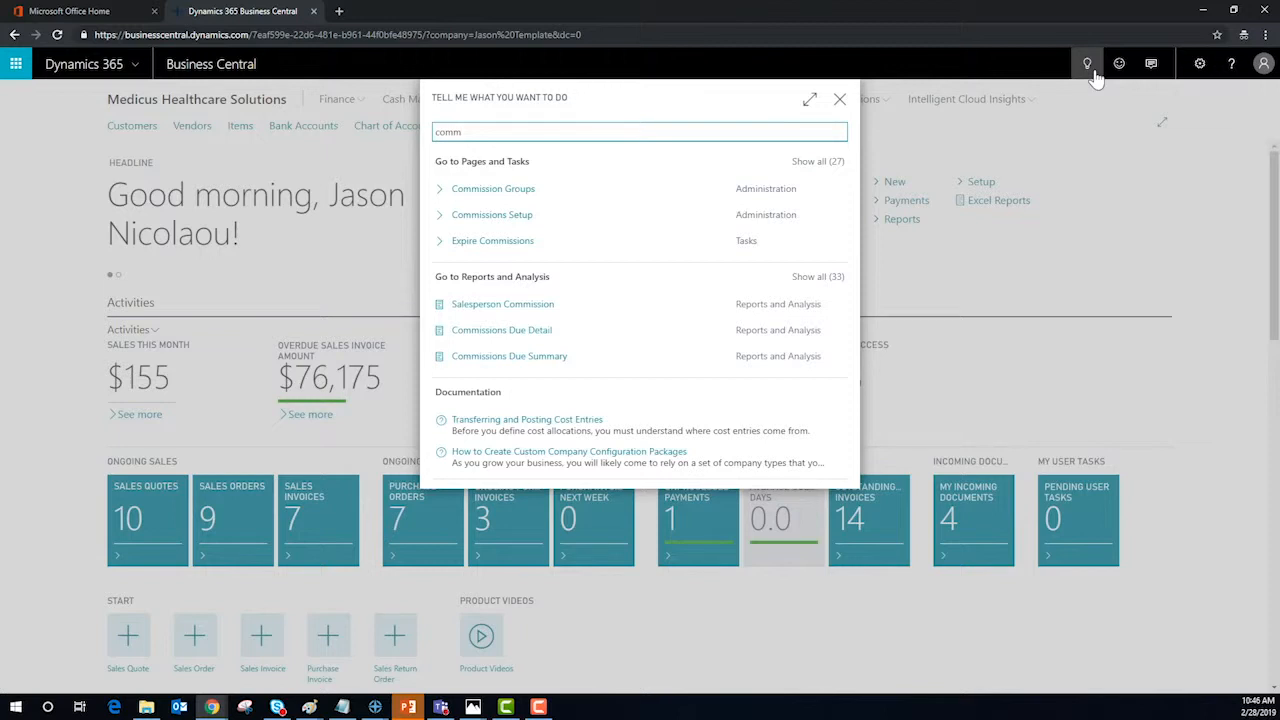
mouse_move(768, 204)
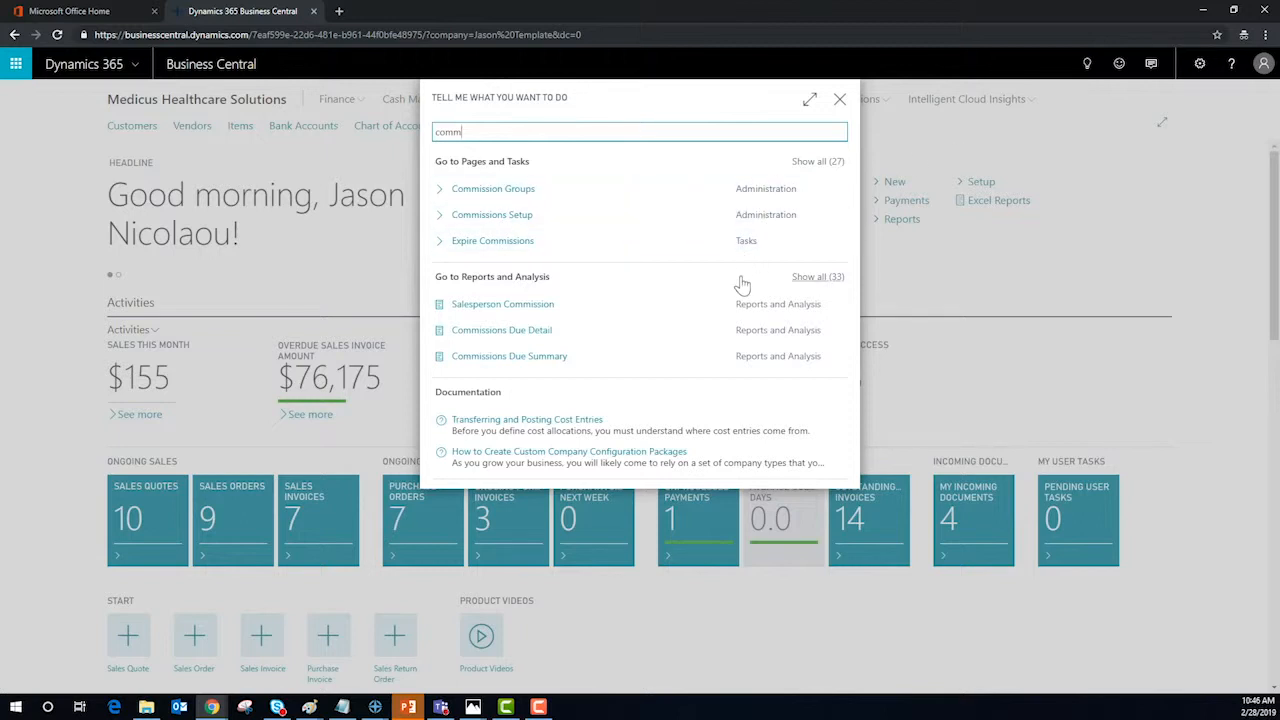
mouse_move(505, 214)
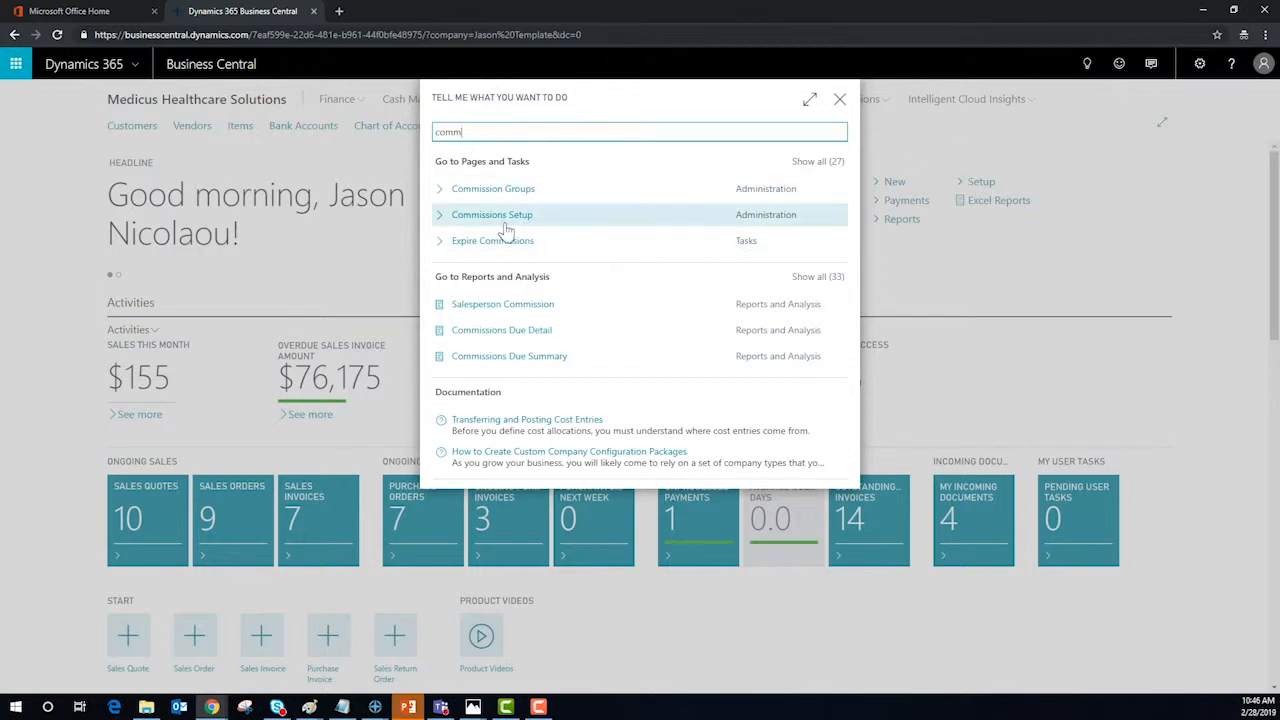
click(491, 214)
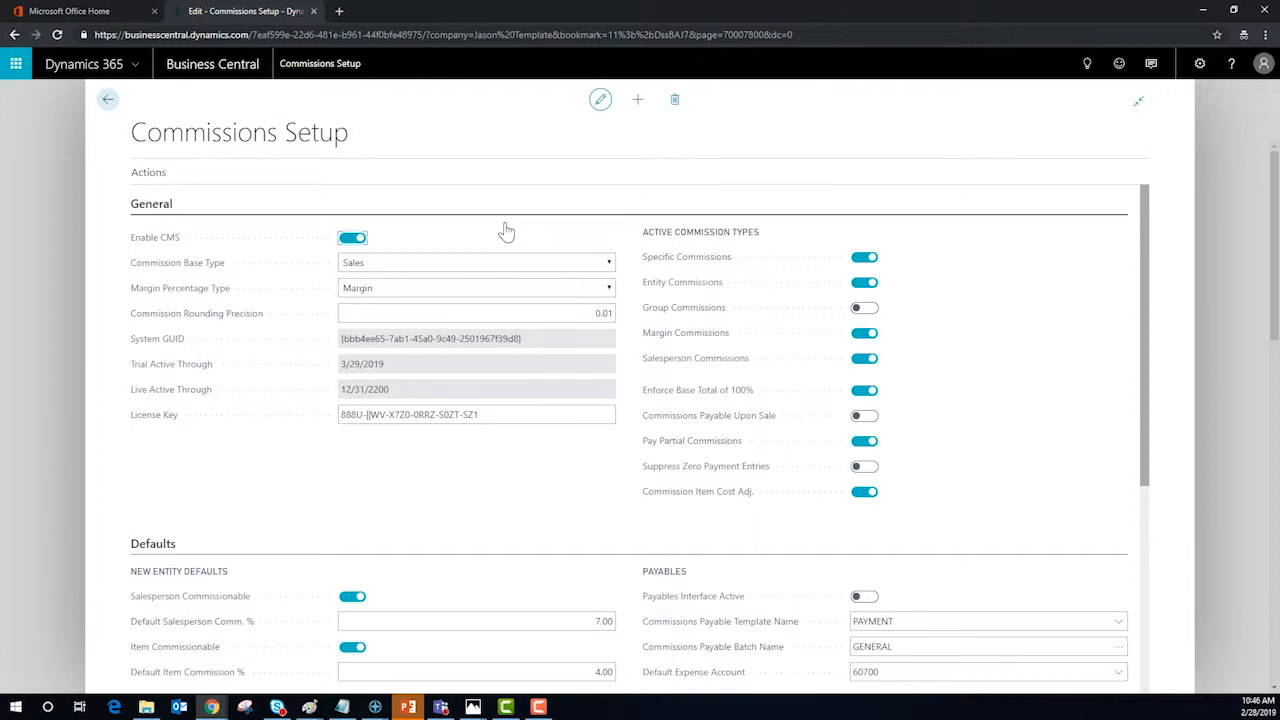
mouse_move(763, 373)
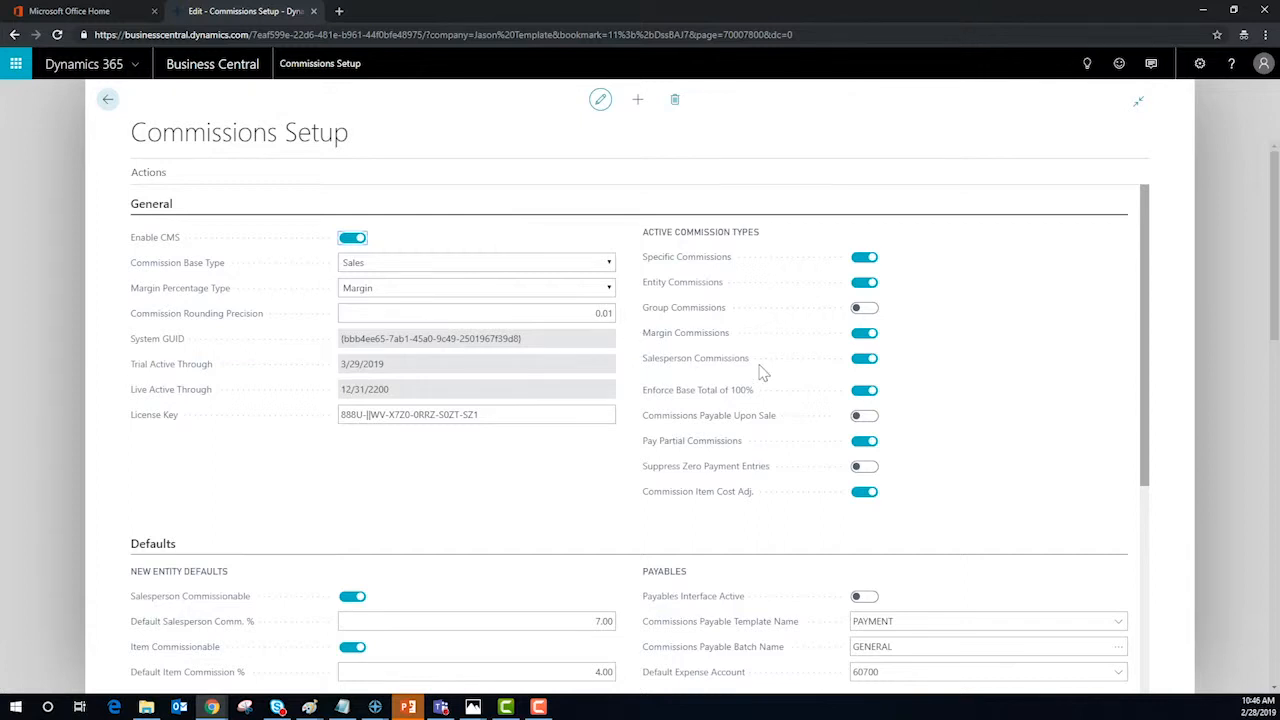
Scroll down the Commissions Setup page to review its settings and defaults
scroll(down, 3)
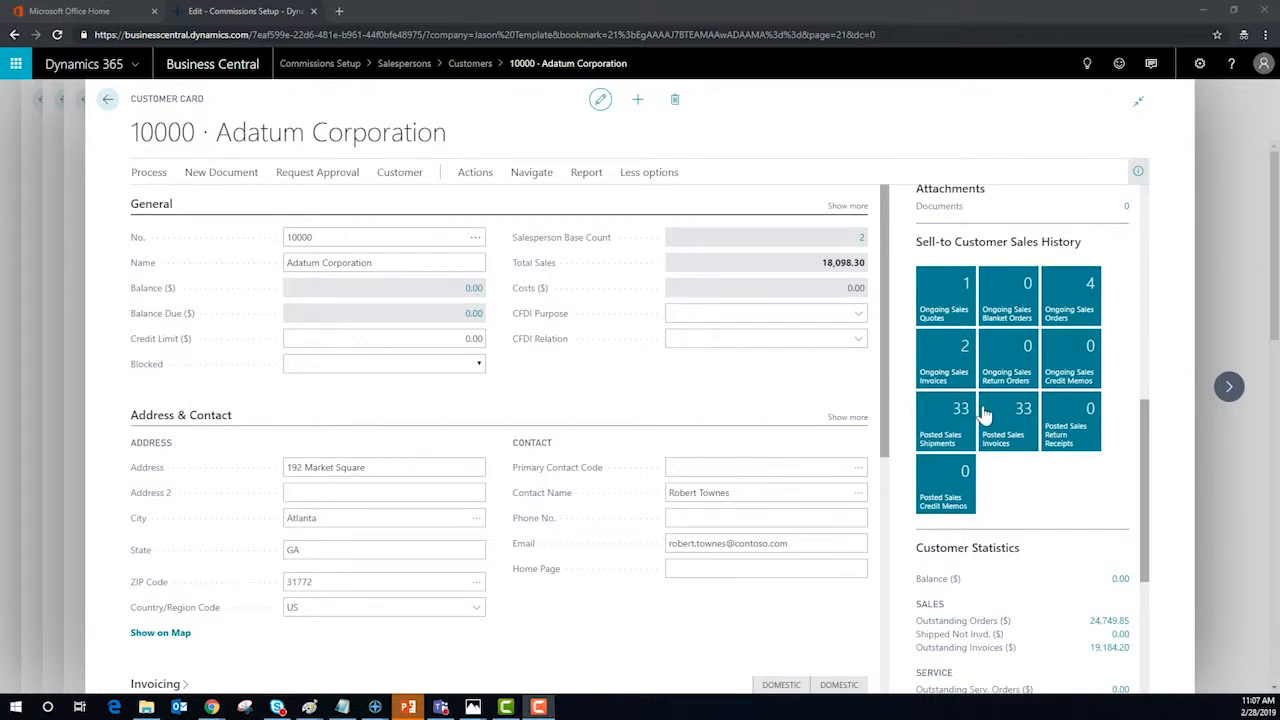
Open order S-ORD101032 from Adatum's sales orders and view the chair line's AH/PS commission split
click(1089, 296)
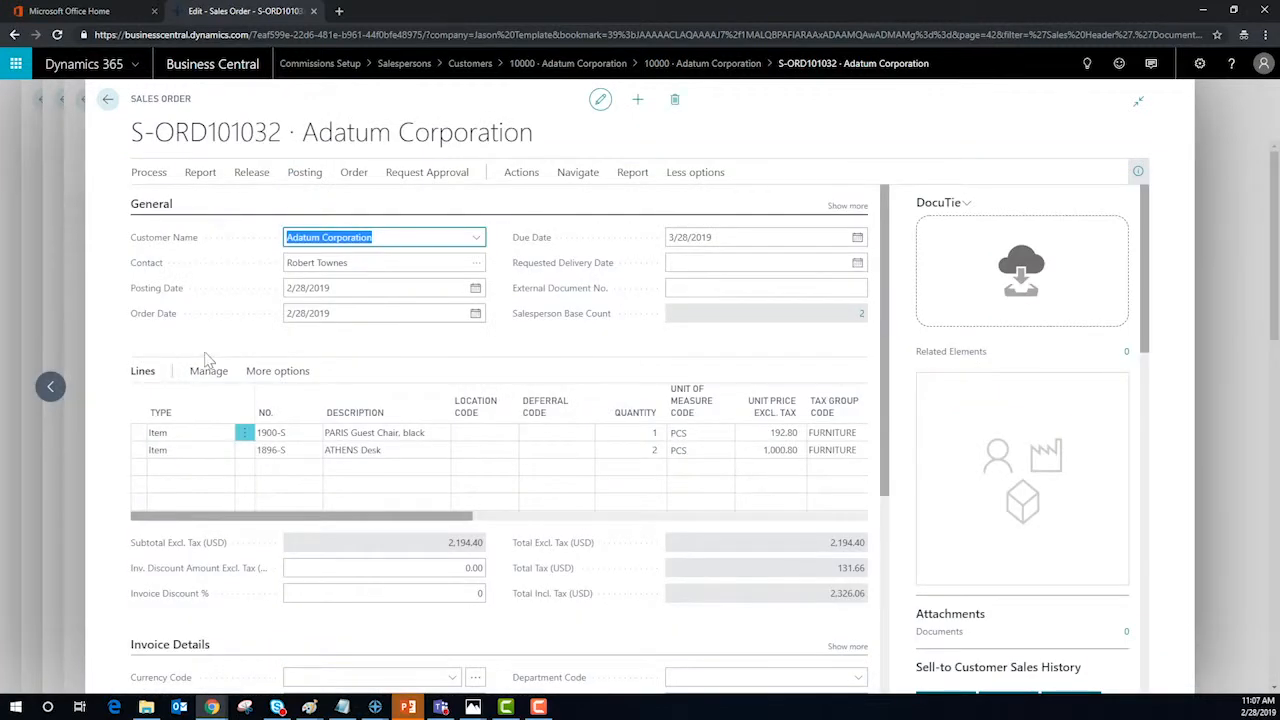
click(400, 398)
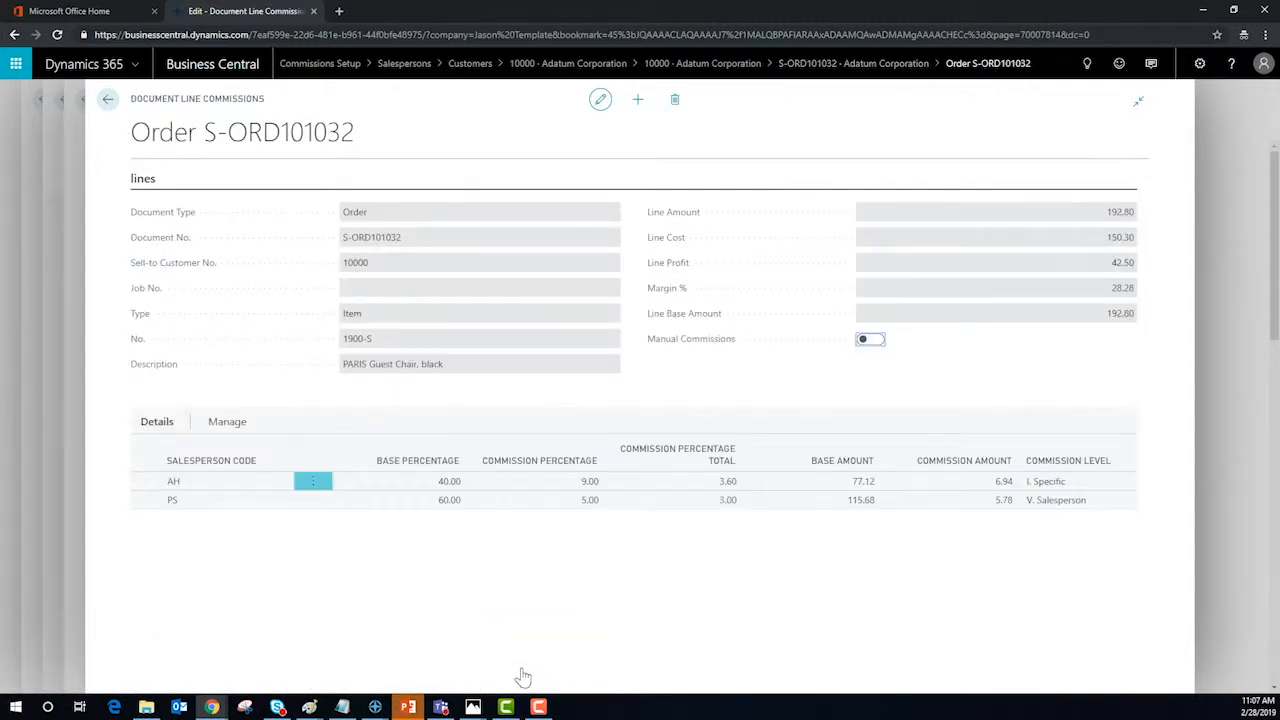
click(107, 99)
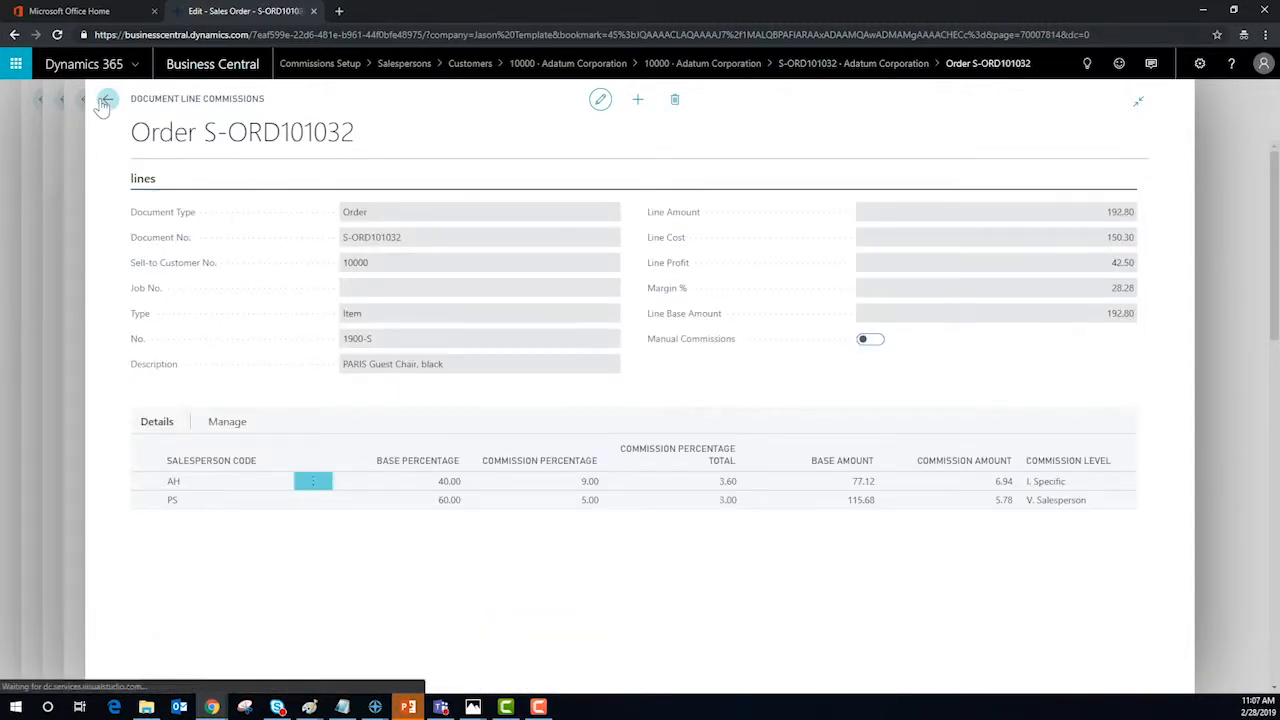
Display S-ORD101032's Document Commission splits between AH and PS, then return to the order
click(107, 99)
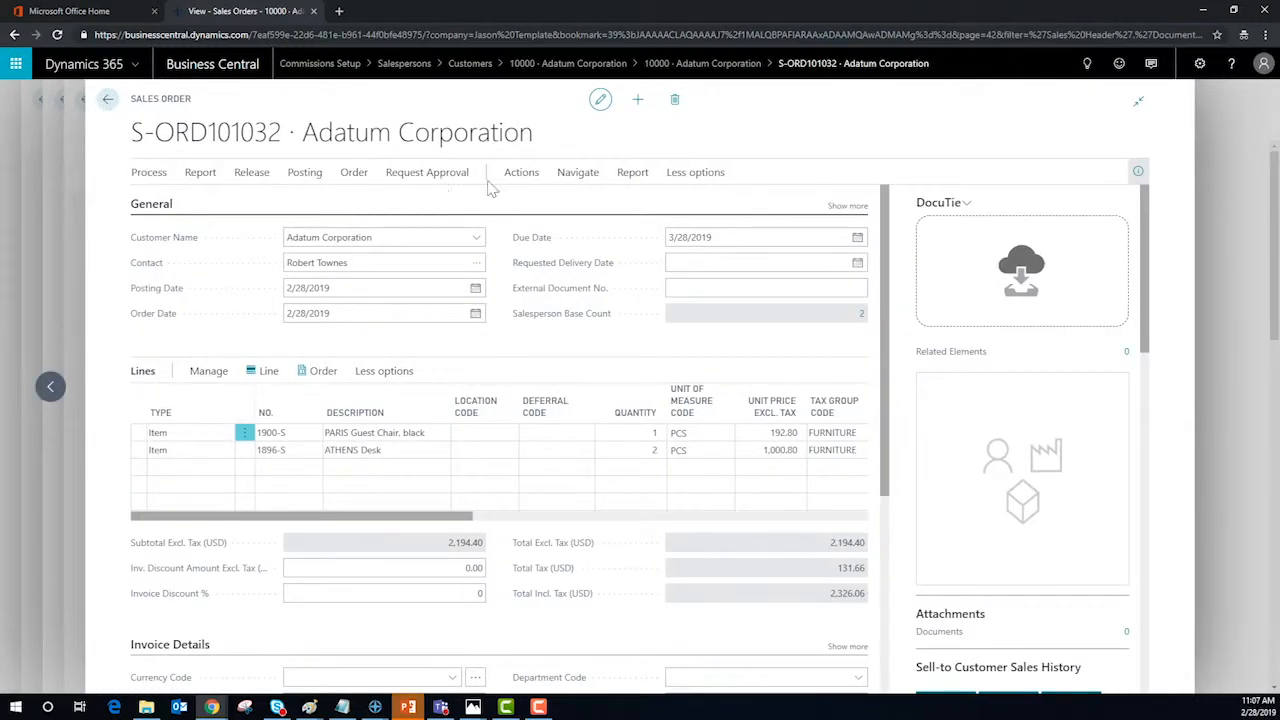
click(577, 171)
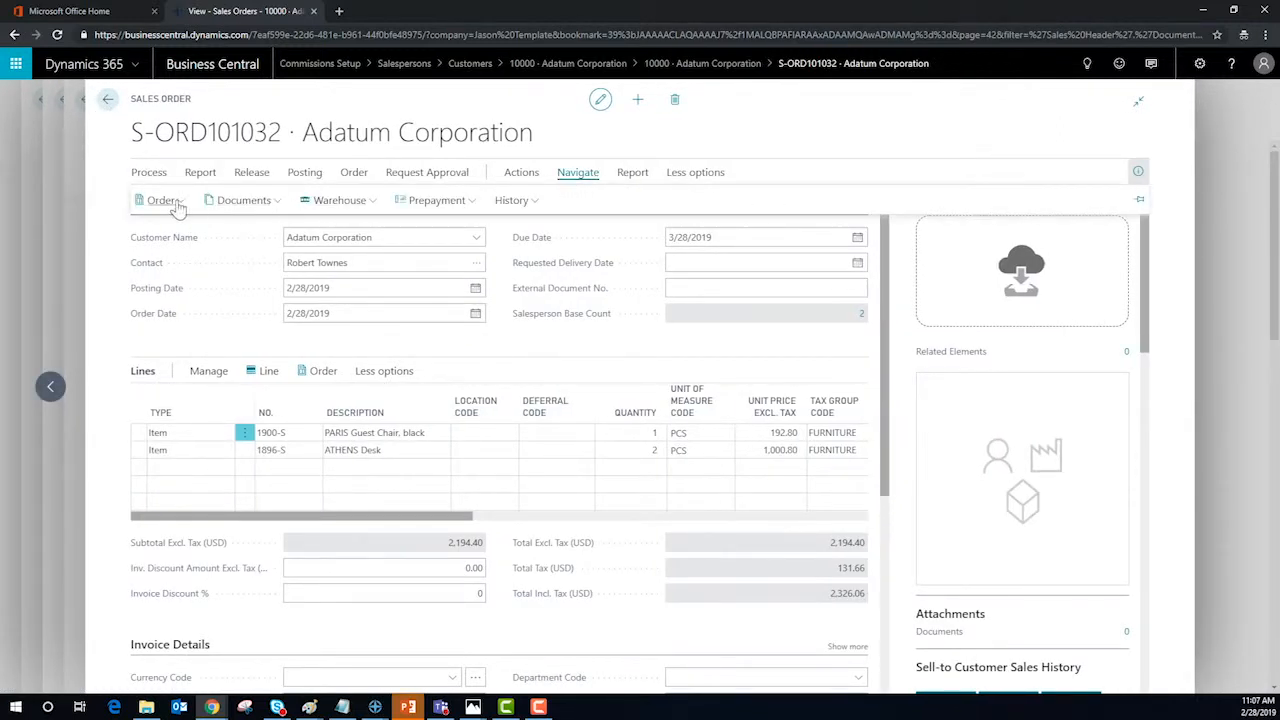
click(161, 199)
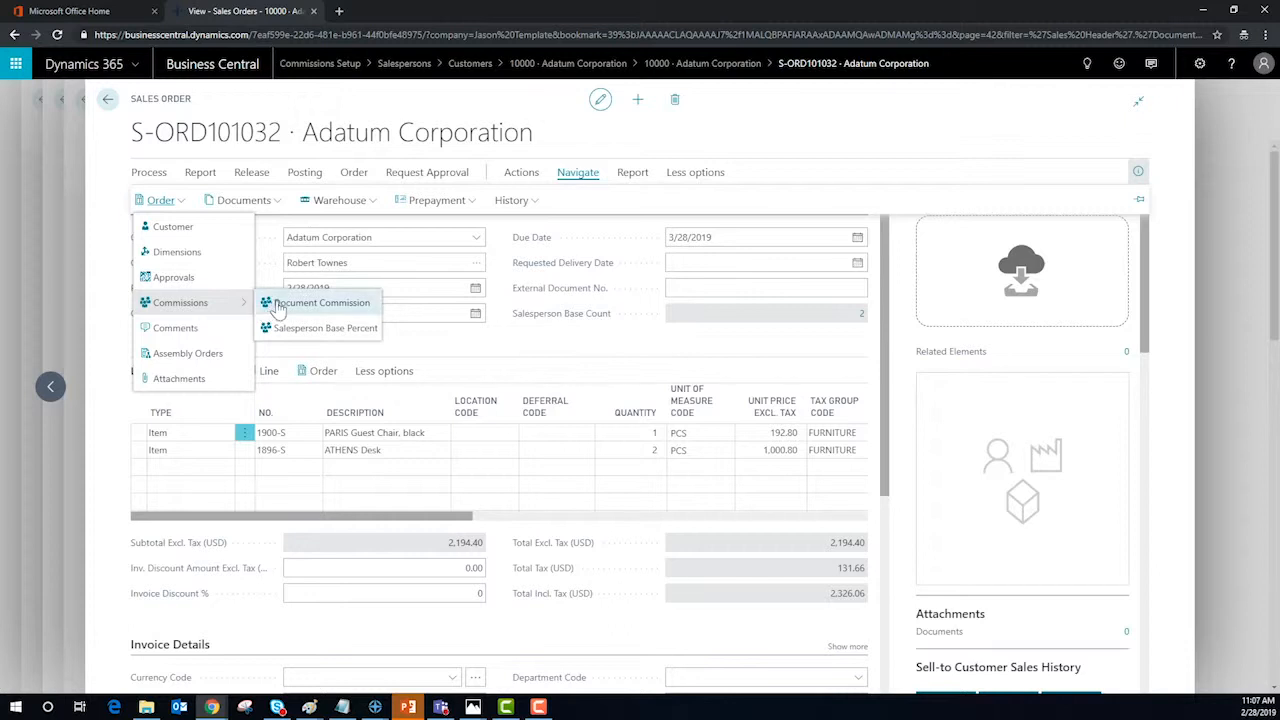
click(322, 302)
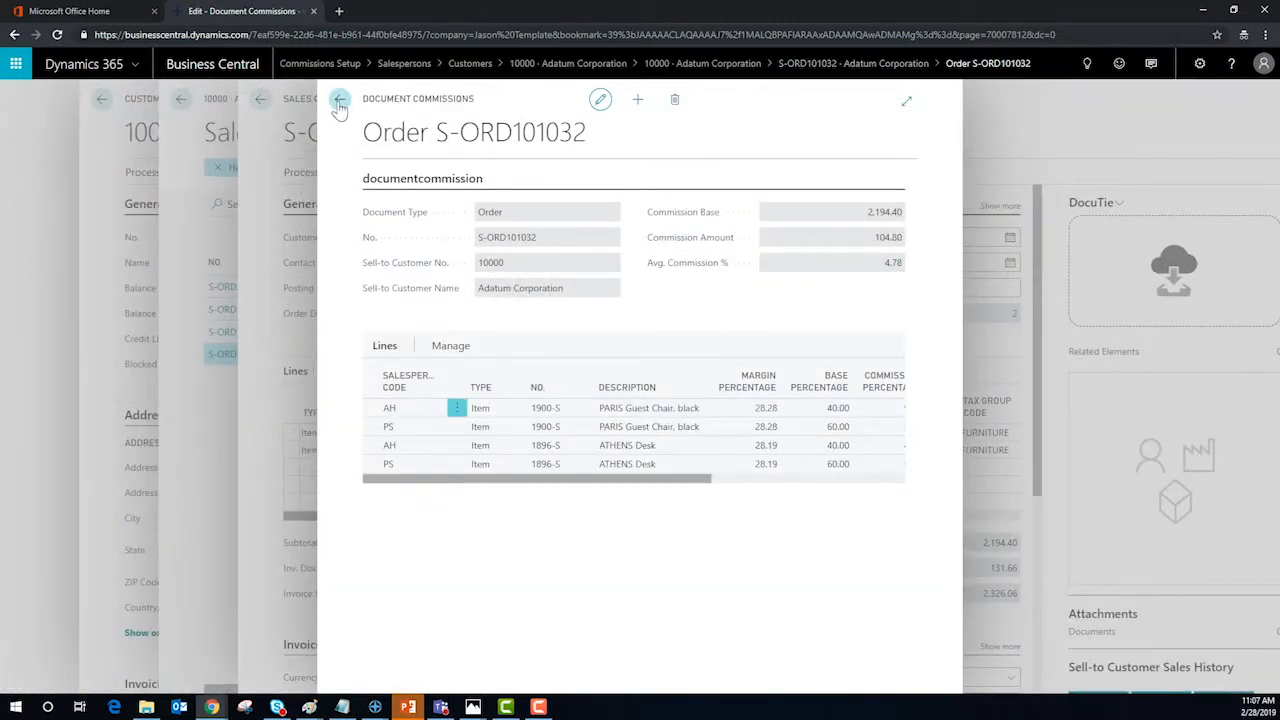
mouse_move(339, 99)
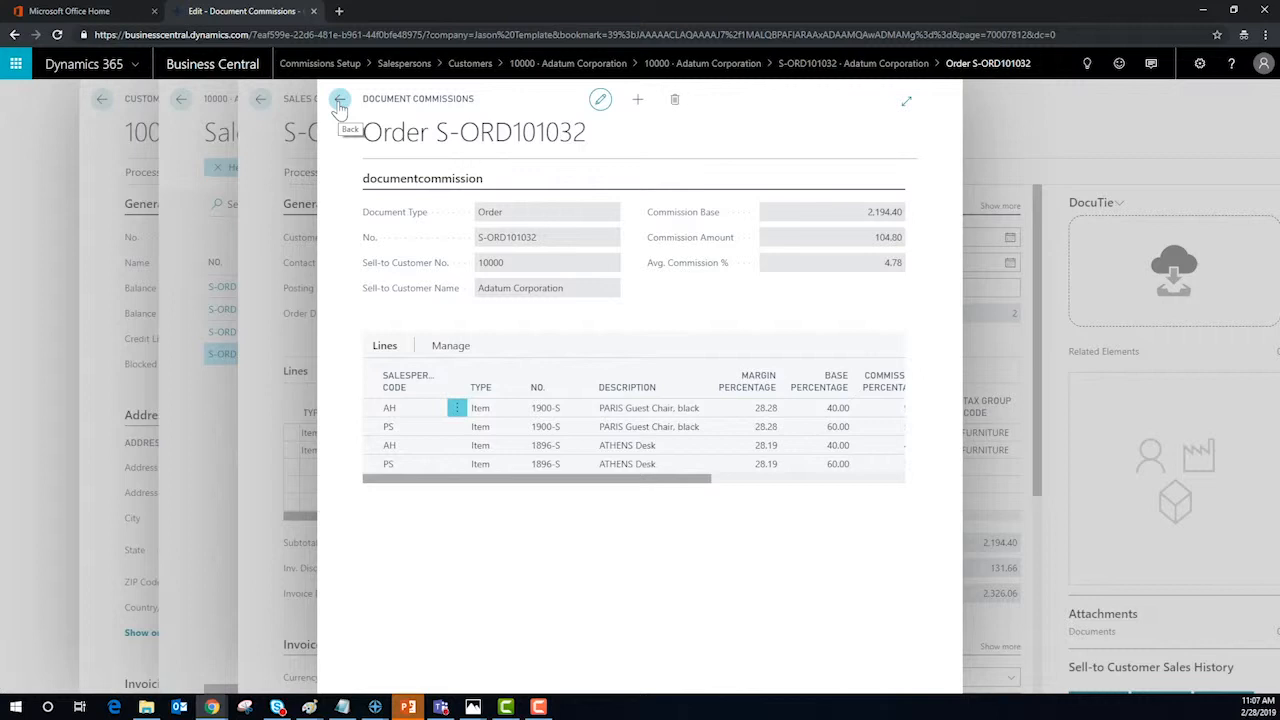
click(340, 99)
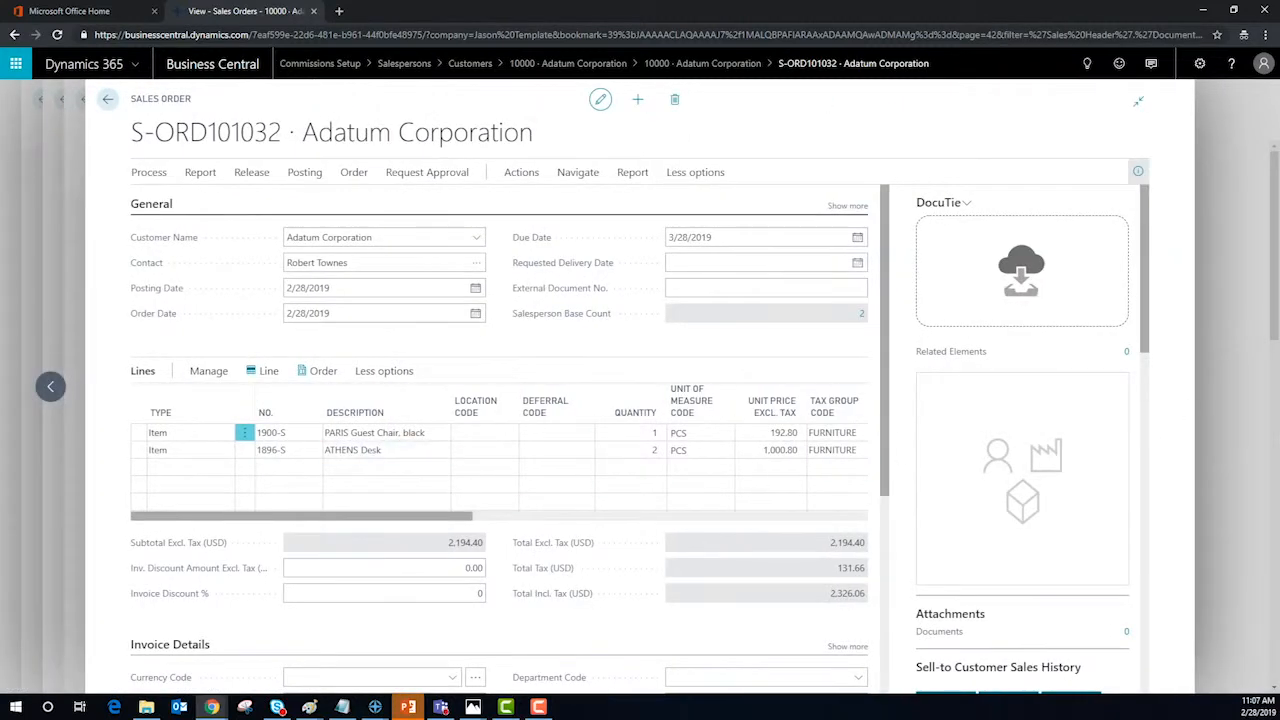